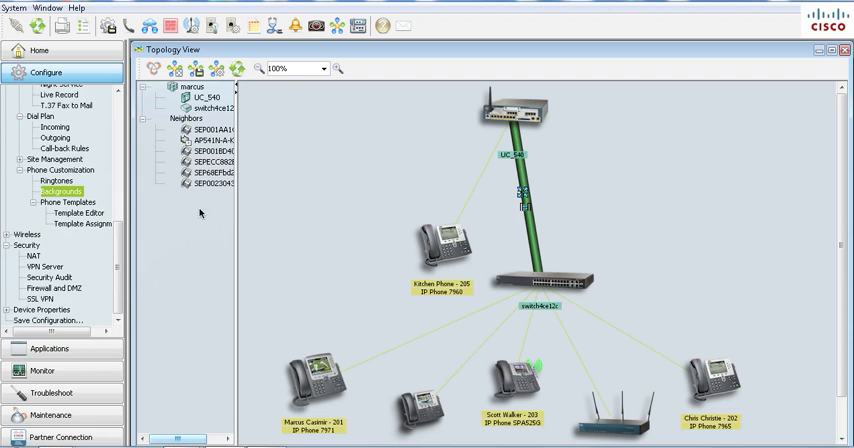
Show UC_540's call-back rules: length 10 adds prefix 91, length 11 adds prefix 9
{"action": "left_click", "coordinate": [60, 148]}
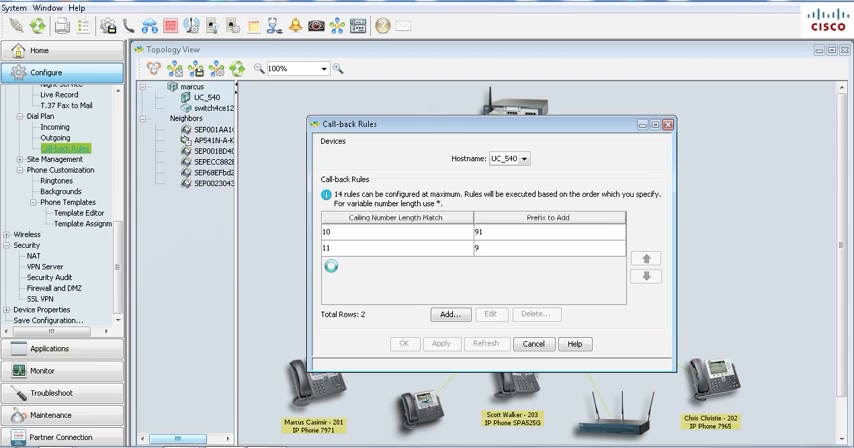
{"action": "left_click", "coordinate": [535, 313]}
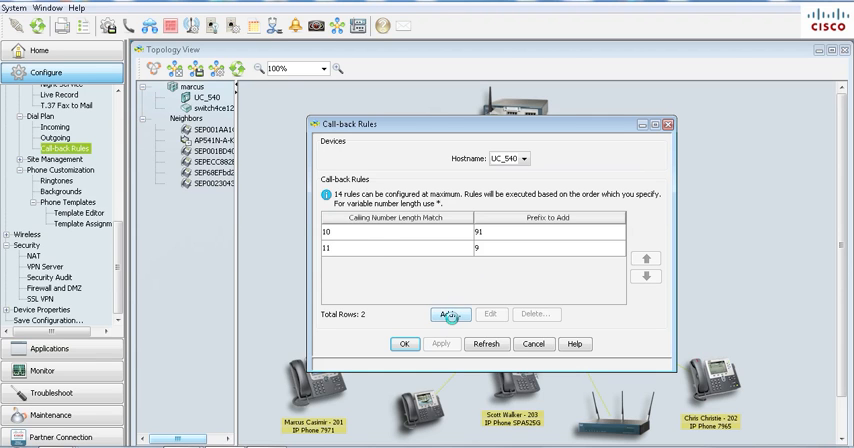
{"action": "left_click", "coordinate": [450, 313]}
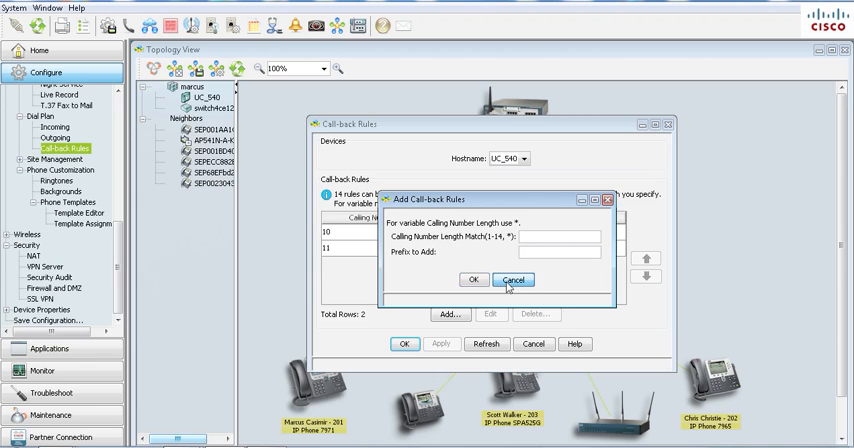
{"action": "left_click", "coordinate": [513, 279]}
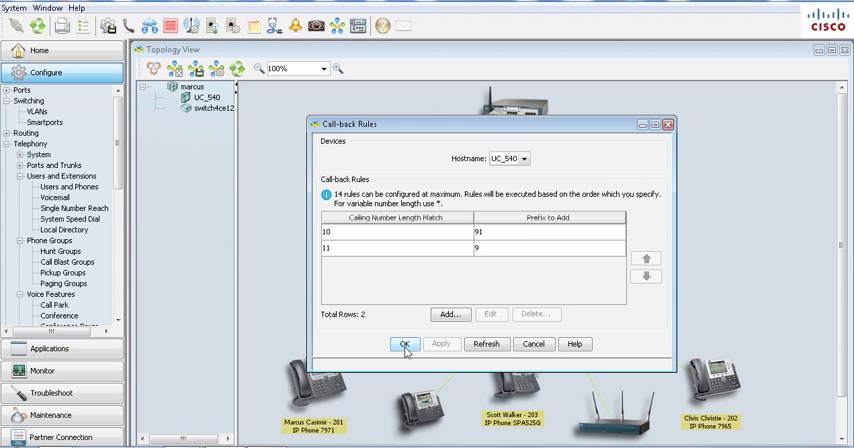
{"action": "mouse_move", "coordinate": [533, 344]}
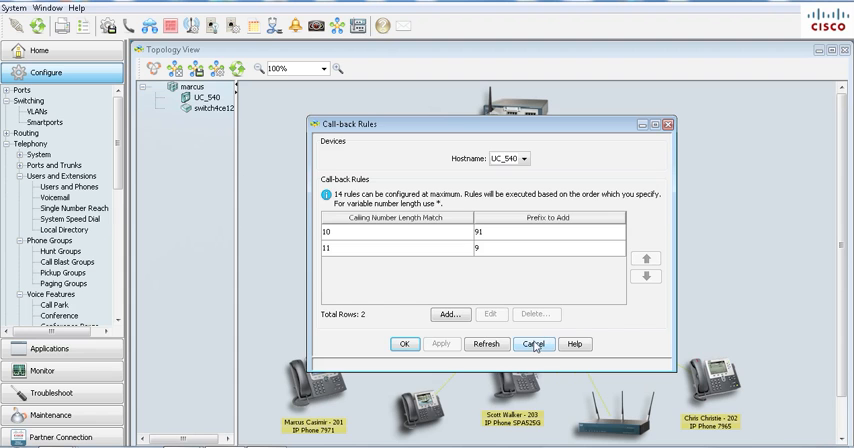
Cancel out of the call-back rules, leaving UC_540's two rules unchanged
{"action": "left_click", "coordinate": [534, 343]}
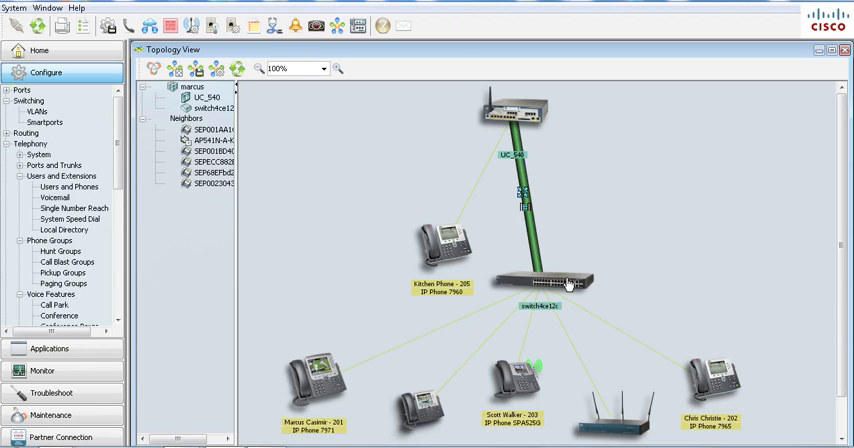
{"action": "mouse_move", "coordinate": [563, 284]}
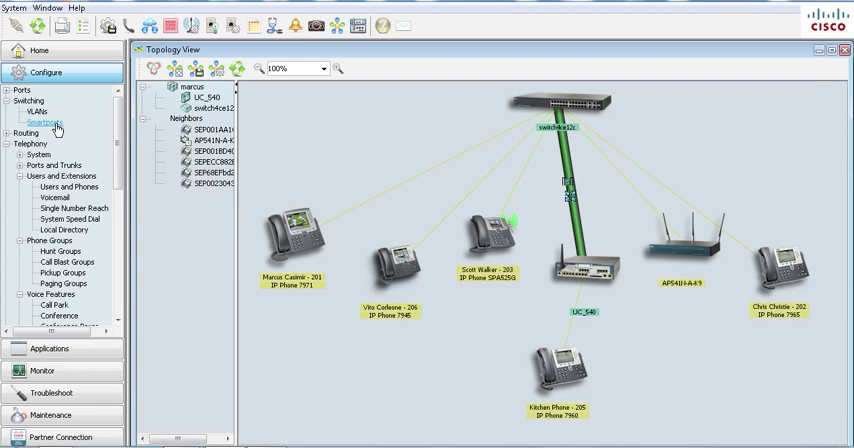
Glance at the Smartports layout, then show UC_540's conference settings with multi-party conferencing enabled
{"action": "left_click", "coordinate": [42, 123]}
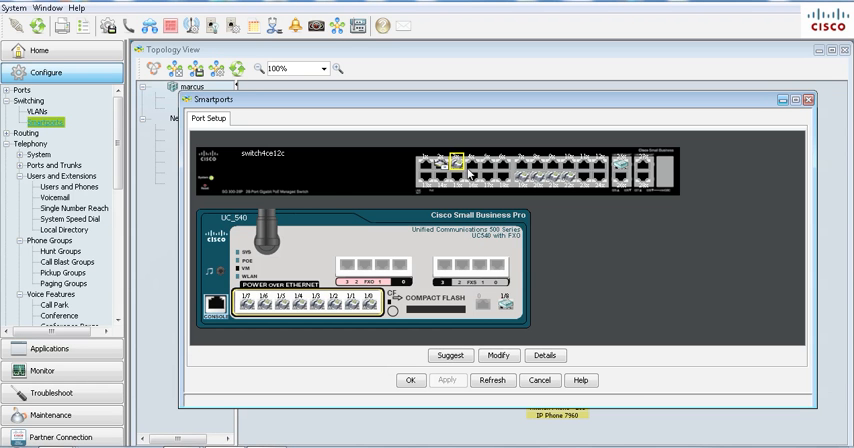
{"action": "mouse_move", "coordinate": [525, 180]}
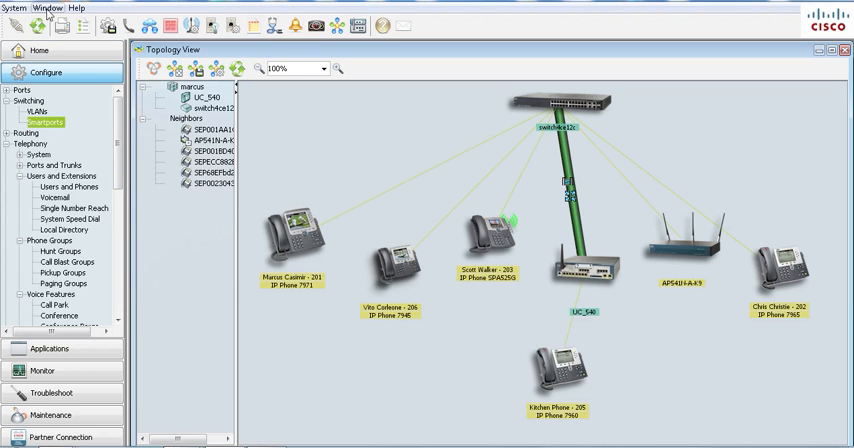
{"action": "left_click", "coordinate": [46, 8]}
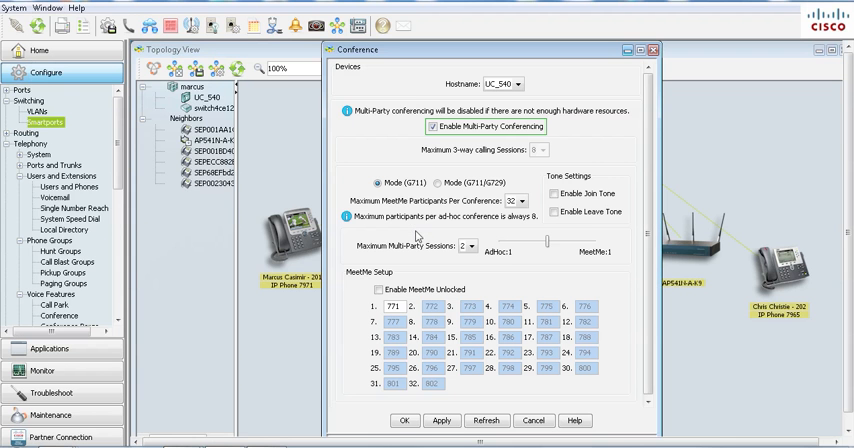
Tick Enable MeetMe Unlocked, cancel without saving, and scroll the Configure tree toward Phone Customization
{"action": "left_click", "coordinate": [378, 289]}
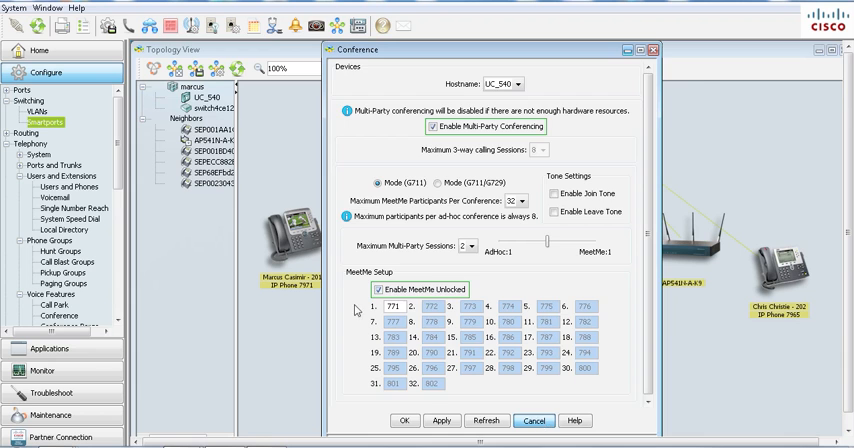
{"action": "left_click", "coordinate": [533, 420]}
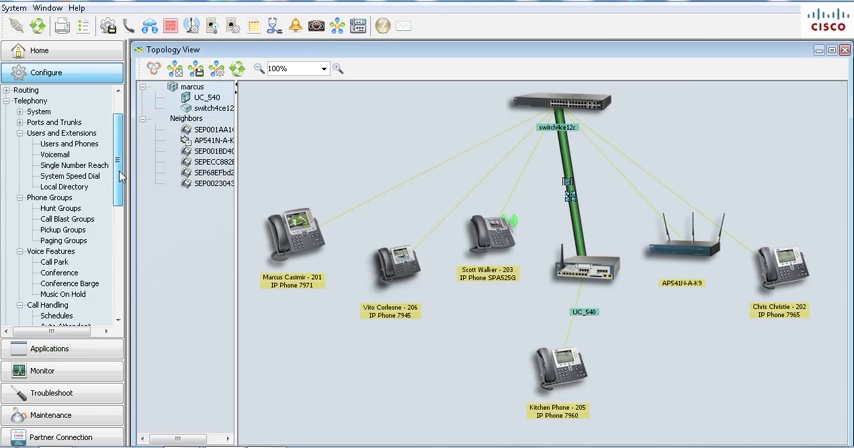
{"action": "scroll", "scroll_direction": "down", "scroll_amount": 3}
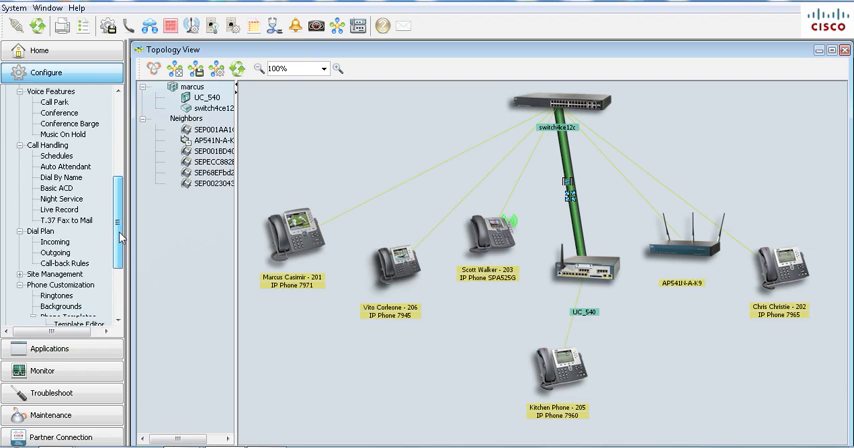
{"action": "scroll", "scroll_direction": "down", "scroll_amount": 3}
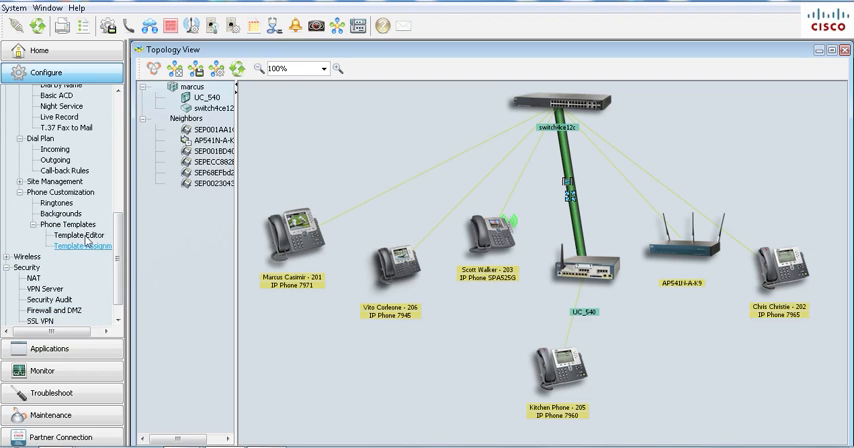
{"action": "left_click", "coordinate": [58, 213]}
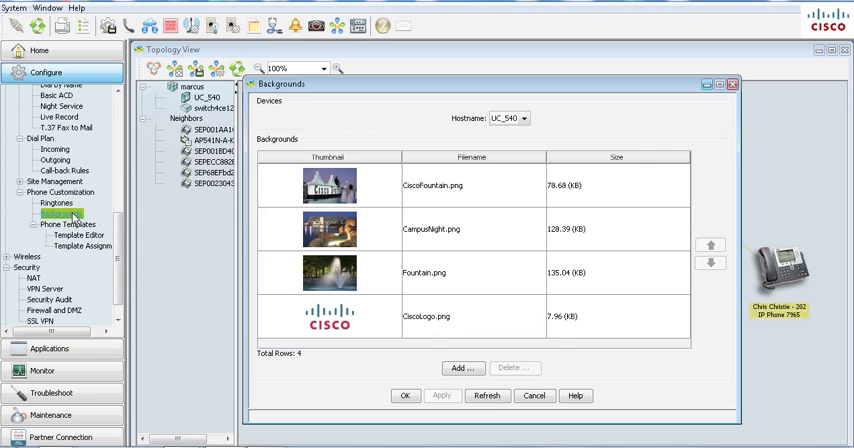
{"action": "mouse_move", "coordinate": [487, 217]}
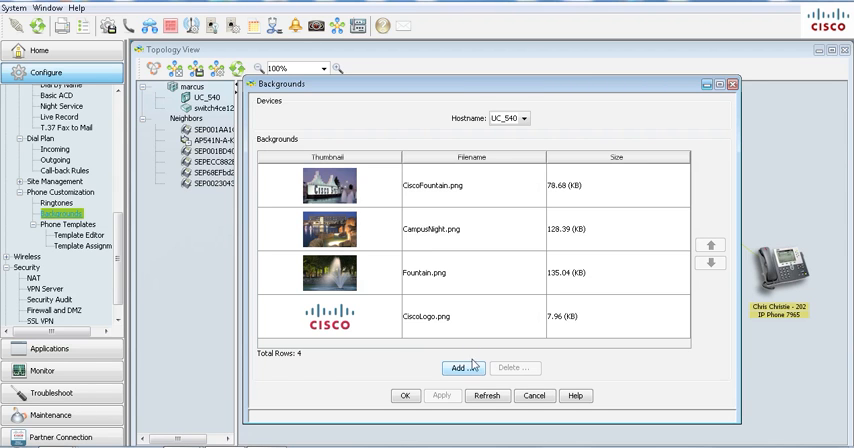
{"action": "mouse_move", "coordinate": [468, 333]}
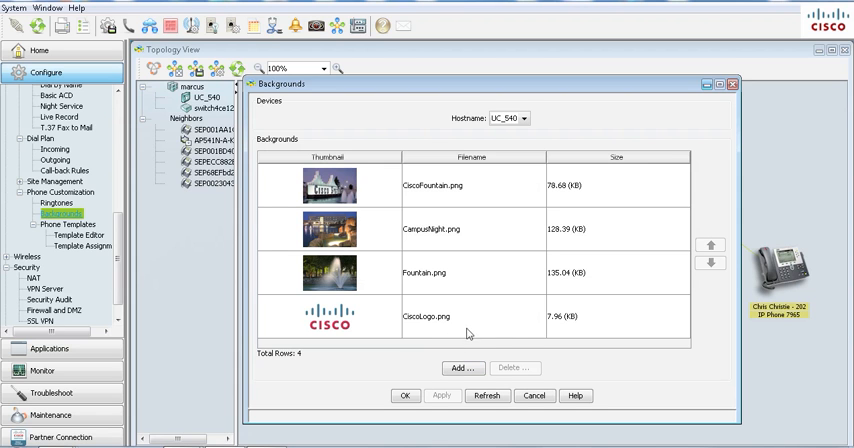
{"action": "mouse_move", "coordinate": [438, 322]}
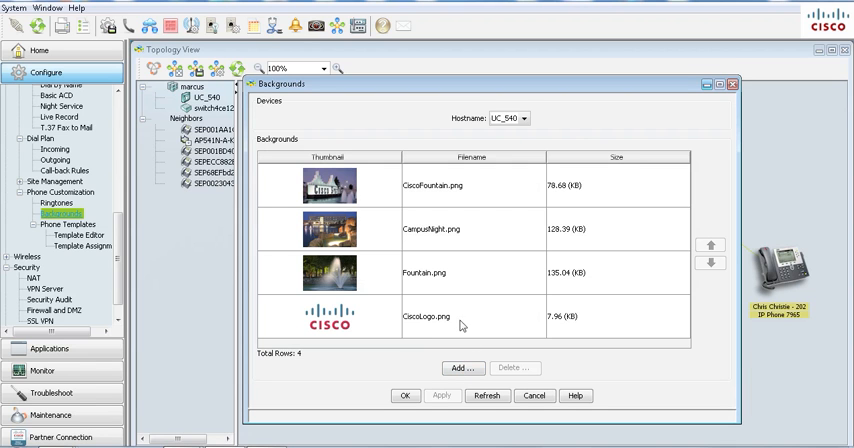
{"action": "mouse_move", "coordinate": [461, 301]}
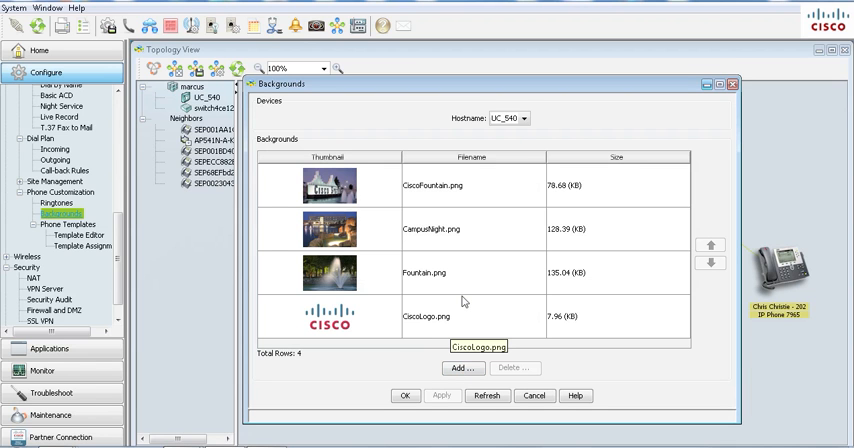
{"action": "mouse_move", "coordinate": [424, 342]}
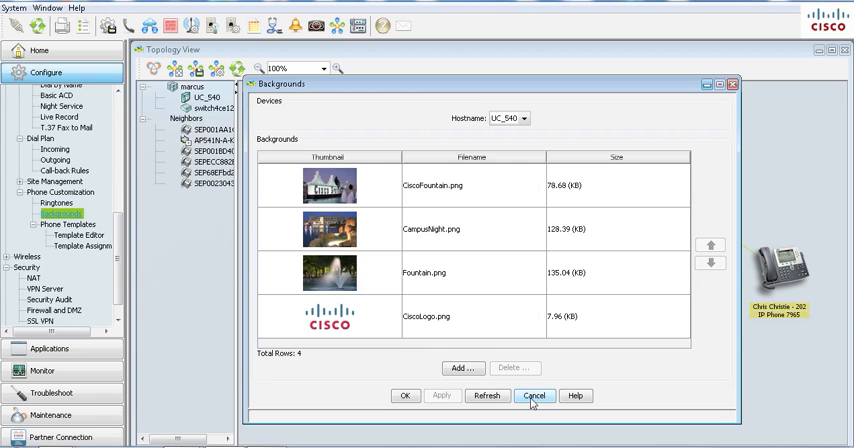
{"action": "left_click", "coordinate": [535, 396]}
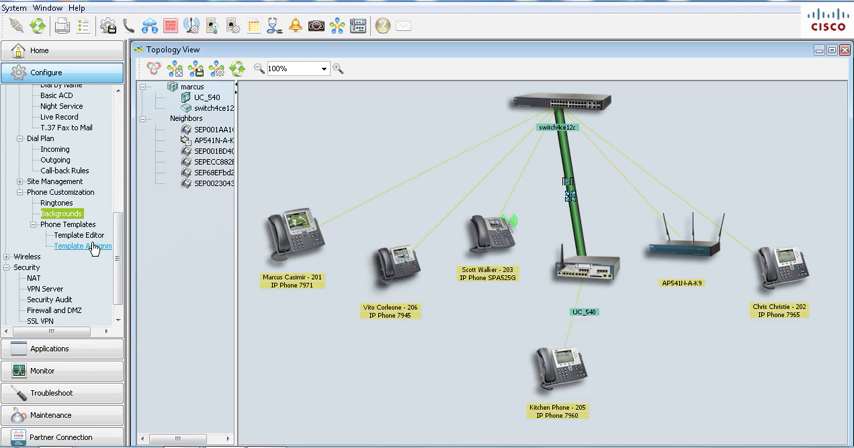
Load UC_540's phone templates in Template Editor and show template 1's softkeys
{"action": "left_click", "coordinate": [76, 234]}
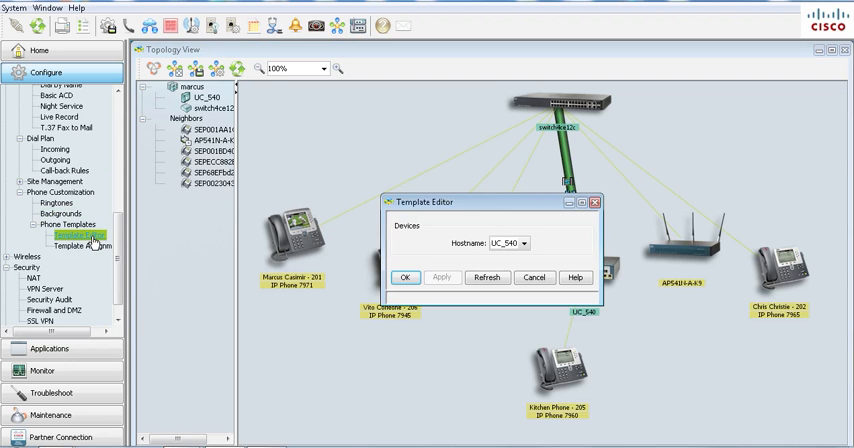
{"action": "left_click", "coordinate": [405, 277]}
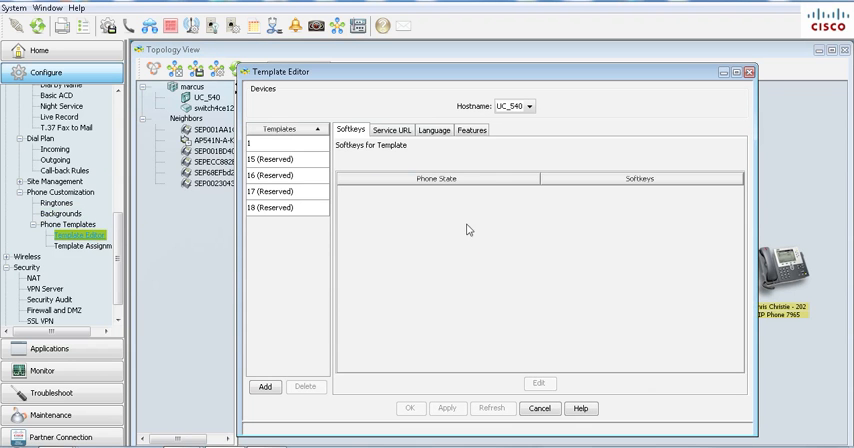
{"action": "left_click", "coordinate": [287, 144]}
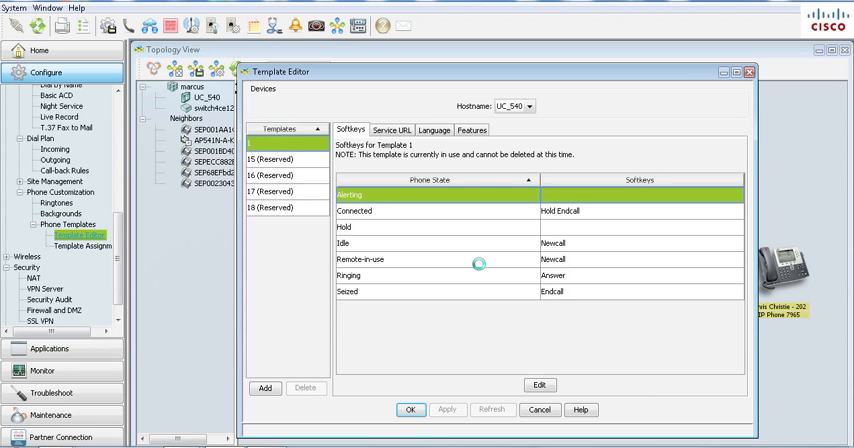
{"action": "mouse_move", "coordinate": [479, 268]}
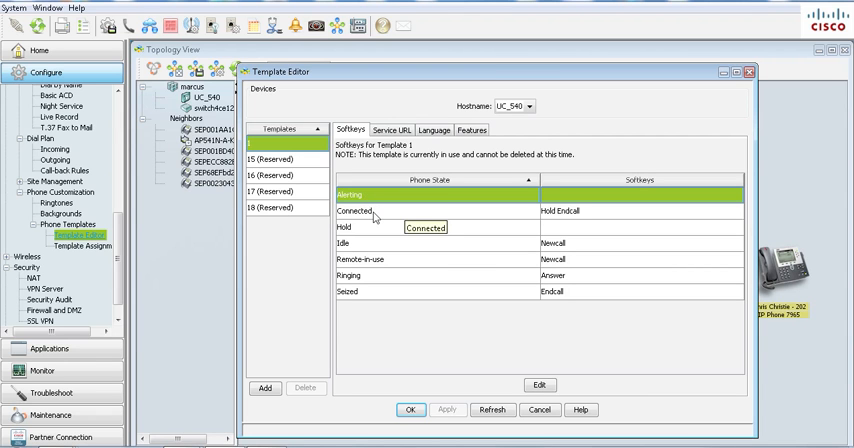
{"action": "mouse_move", "coordinate": [367, 250]}
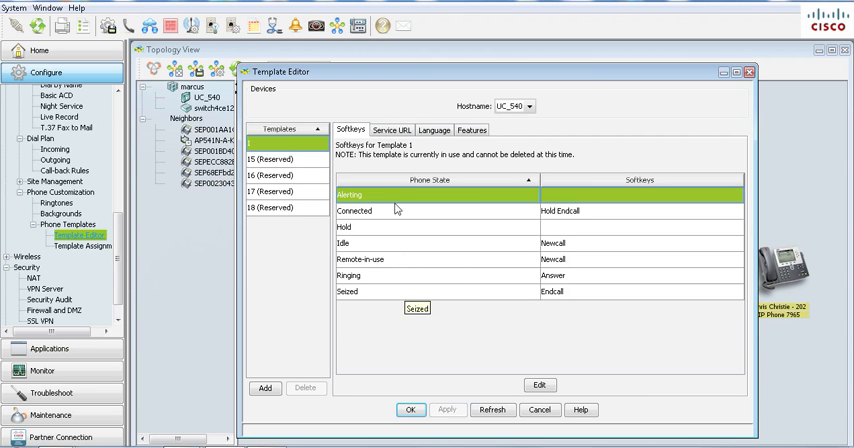
{"action": "mouse_move", "coordinate": [443, 87]}
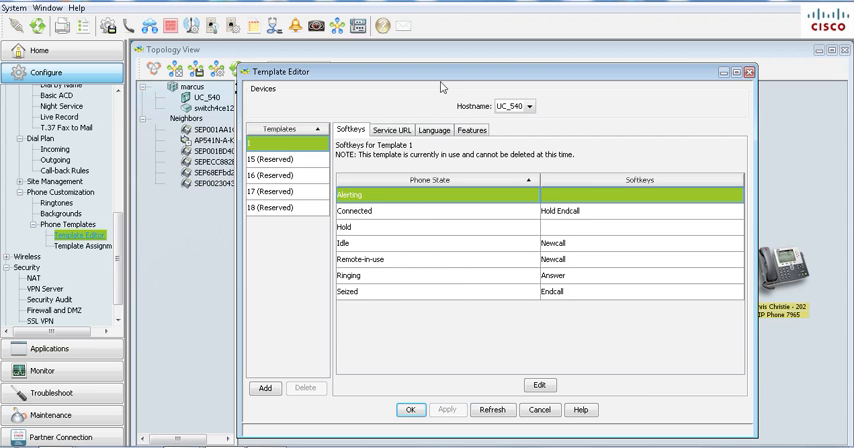
Review template 1's Service URL, Language and Features settings, returning to Softkeys
{"action": "left_click", "coordinate": [392, 130]}
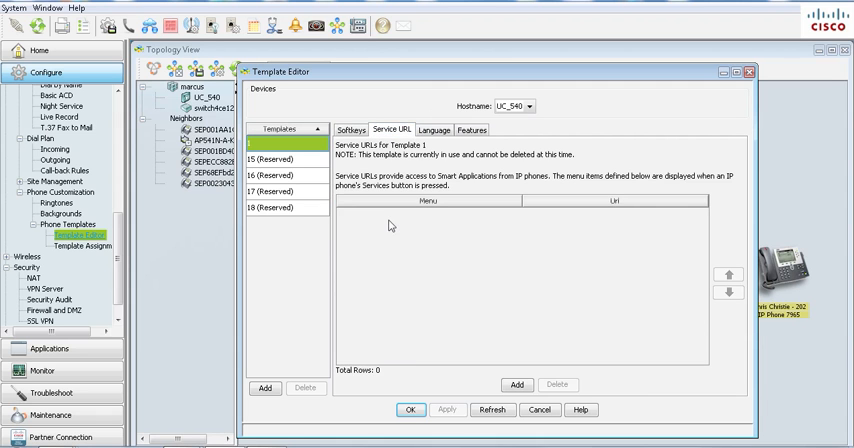
{"action": "left_click", "coordinate": [434, 130]}
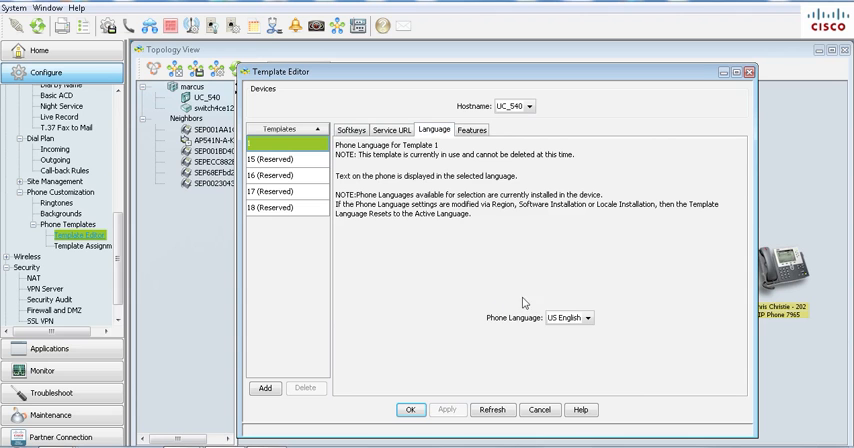
{"action": "left_click", "coordinate": [470, 129]}
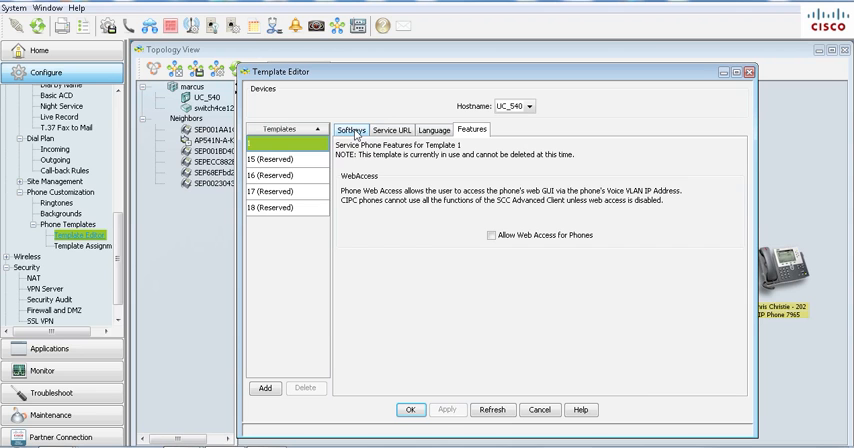
{"action": "left_click", "coordinate": [350, 130]}
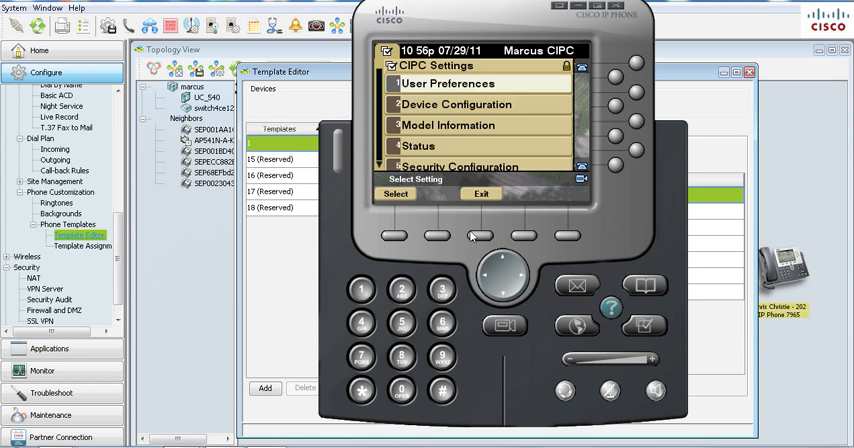
Exit the CIPC settings menu to the idle screen and use the NewCall softkey from template 1
{"action": "left_click", "coordinate": [473, 193]}
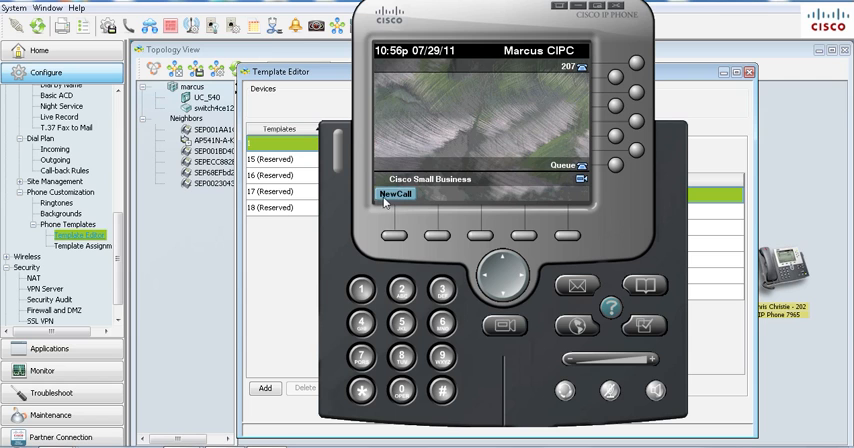
{"action": "mouse_move", "coordinate": [393, 236]}
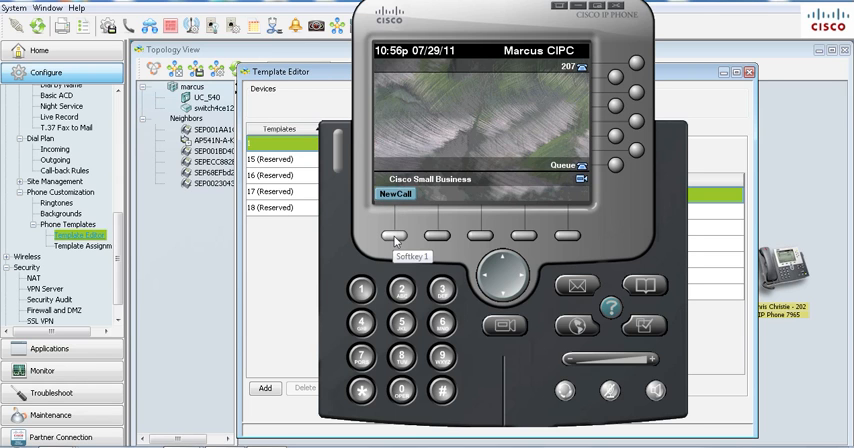
{"action": "left_click", "coordinate": [394, 234]}
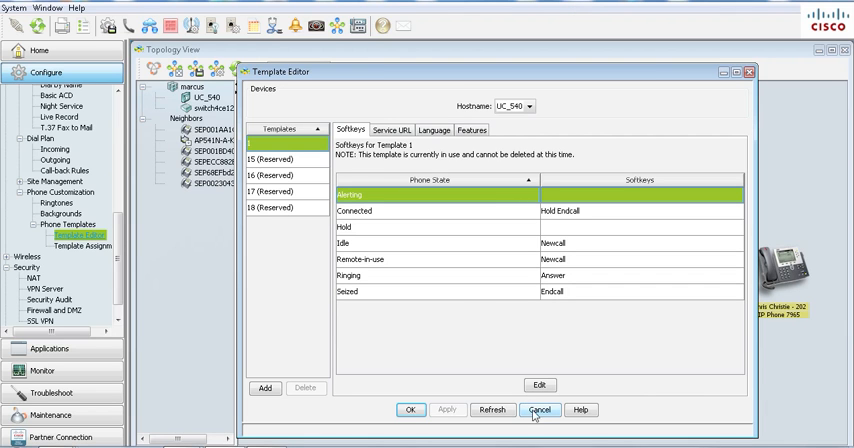
{"action": "mouse_move", "coordinate": [446, 237]}
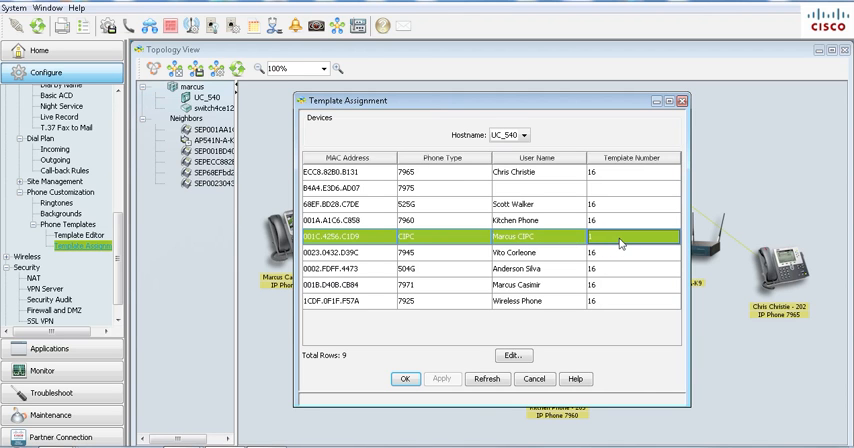
Edit Marcus CIPC's assignment keeping Template Number 1, confirm, and close Template Assignment
{"action": "left_click", "coordinate": [634, 240]}
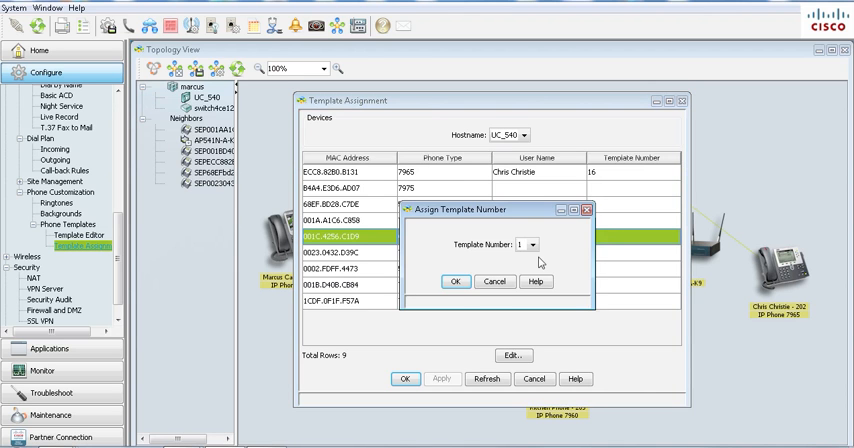
{"action": "left_click", "coordinate": [531, 244]}
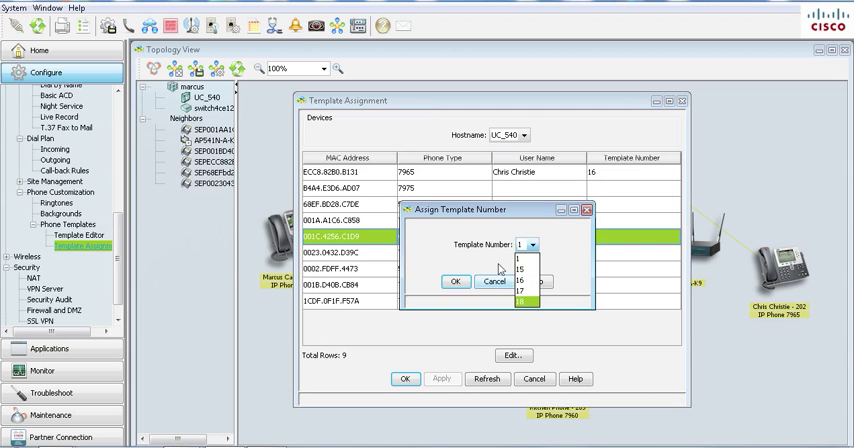
{"action": "left_click", "coordinate": [457, 281]}
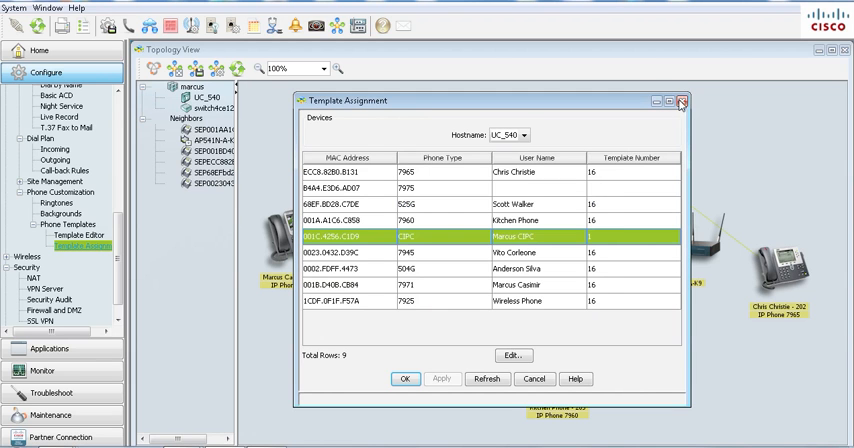
{"action": "left_click", "coordinate": [682, 100]}
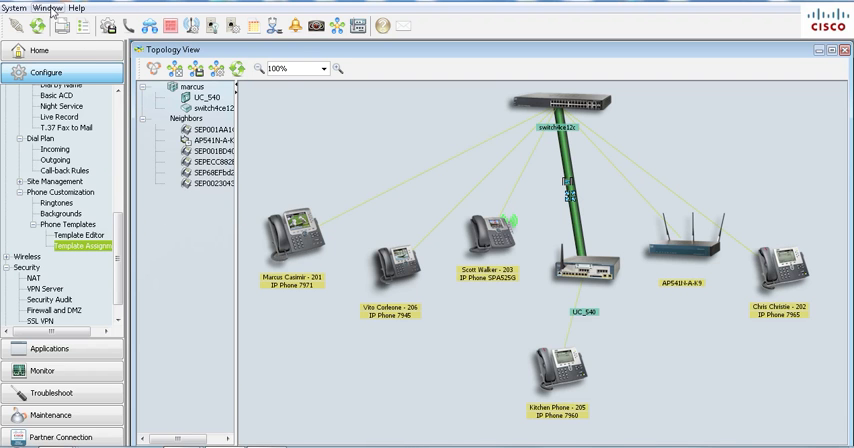
{"action": "left_click", "coordinate": [47, 8]}
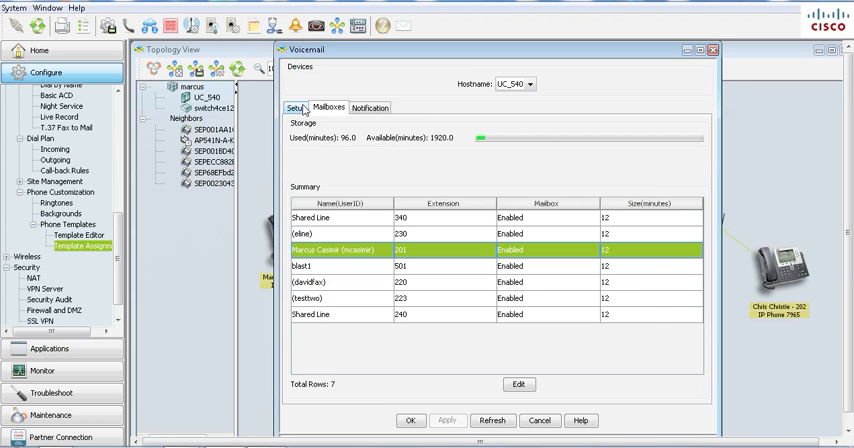
{"action": "mouse_move", "coordinate": [330, 107]}
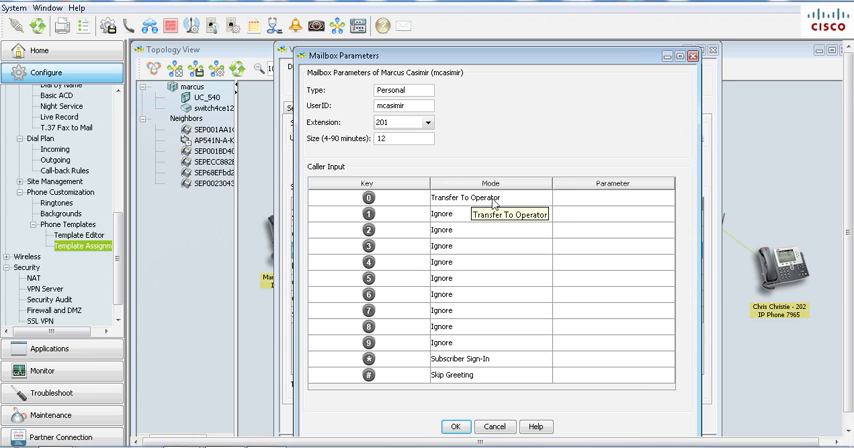
Browse the Mode options for mailbox 201's key 0, keeping Transfer To Operator
{"action": "left_click", "coordinate": [543, 197]}
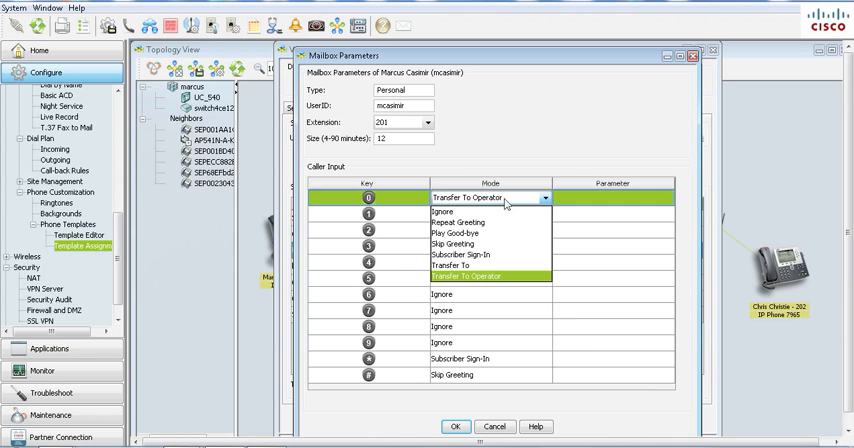
{"action": "mouse_move", "coordinate": [490, 220]}
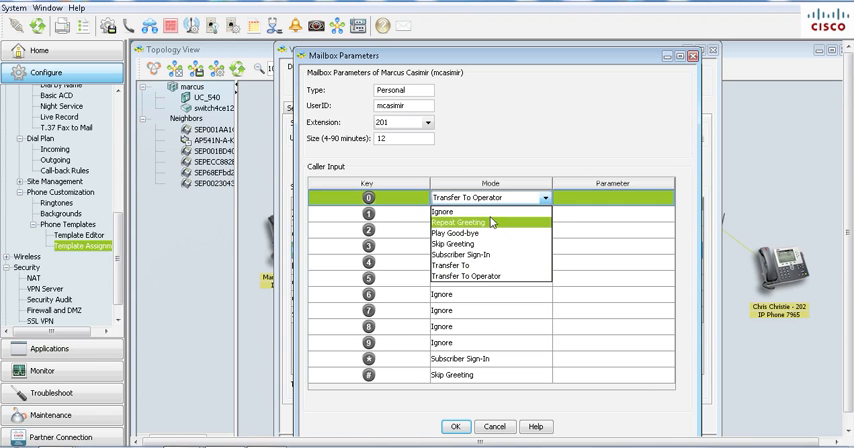
{"action": "mouse_move", "coordinate": [489, 232]}
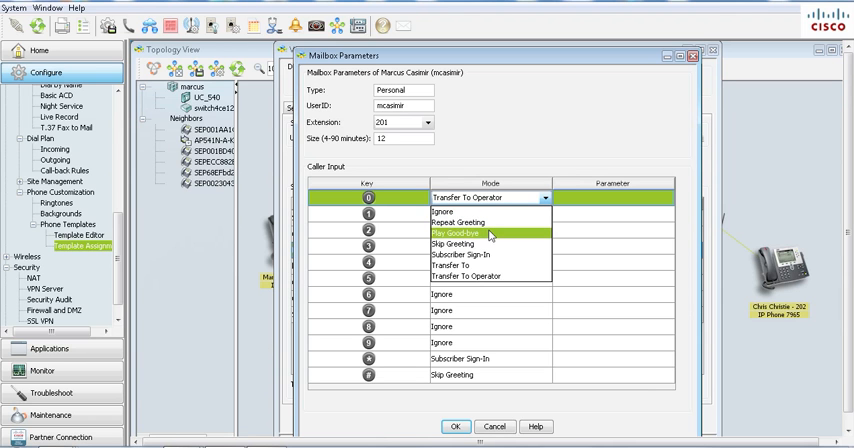
{"action": "mouse_move", "coordinate": [460, 253]}
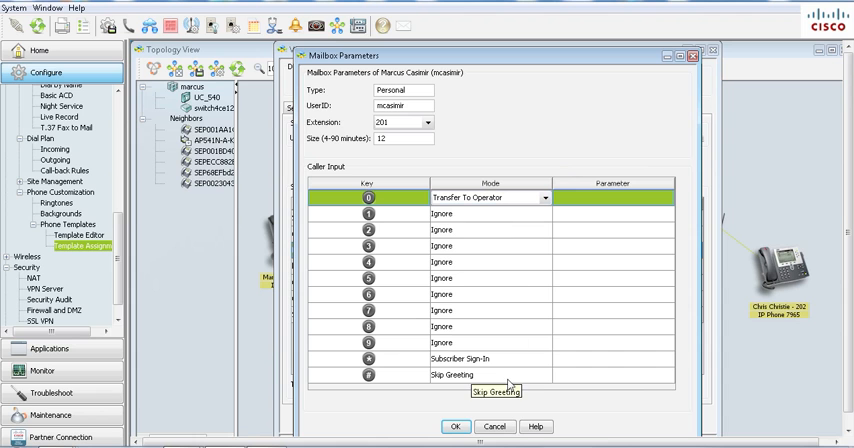
{"action": "mouse_move", "coordinate": [500, 424]}
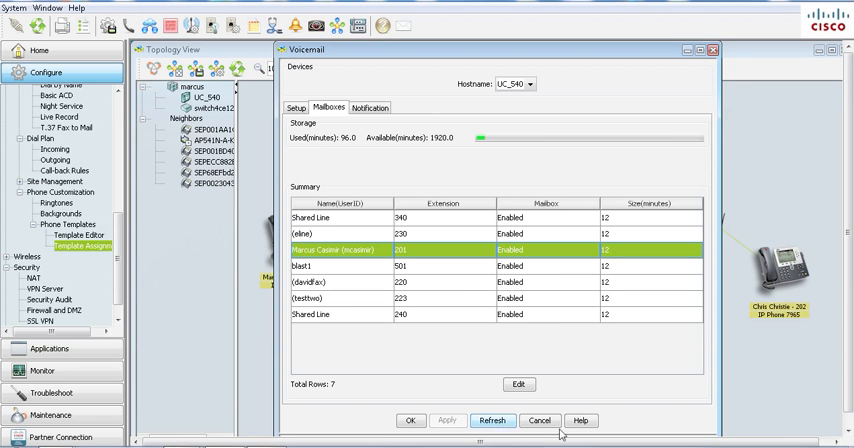
Cancel out of the Voicemail window, leaving mailbox 201's key 0 unchanged
{"action": "left_click", "coordinate": [539, 420]}
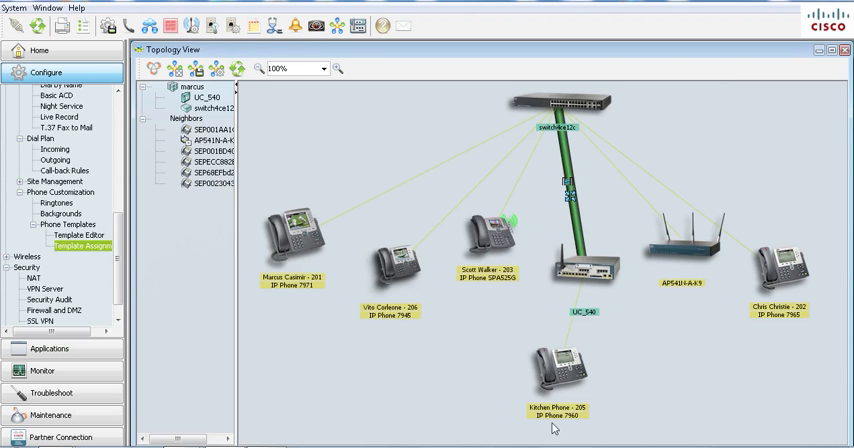
{"action": "mouse_move", "coordinate": [357, 91]}
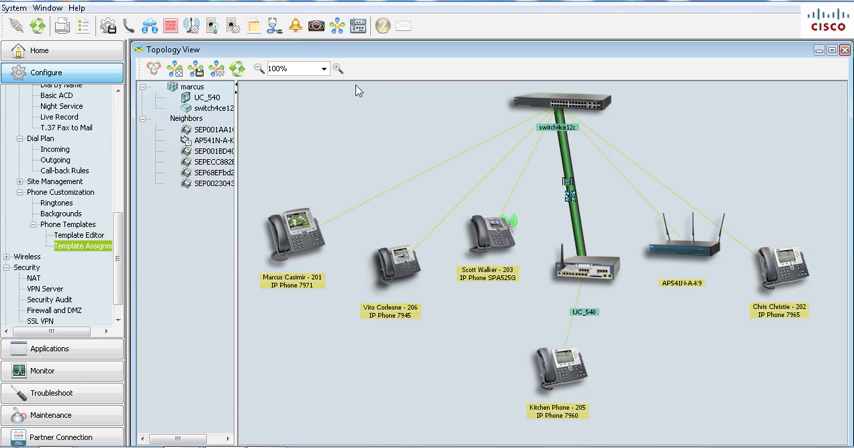